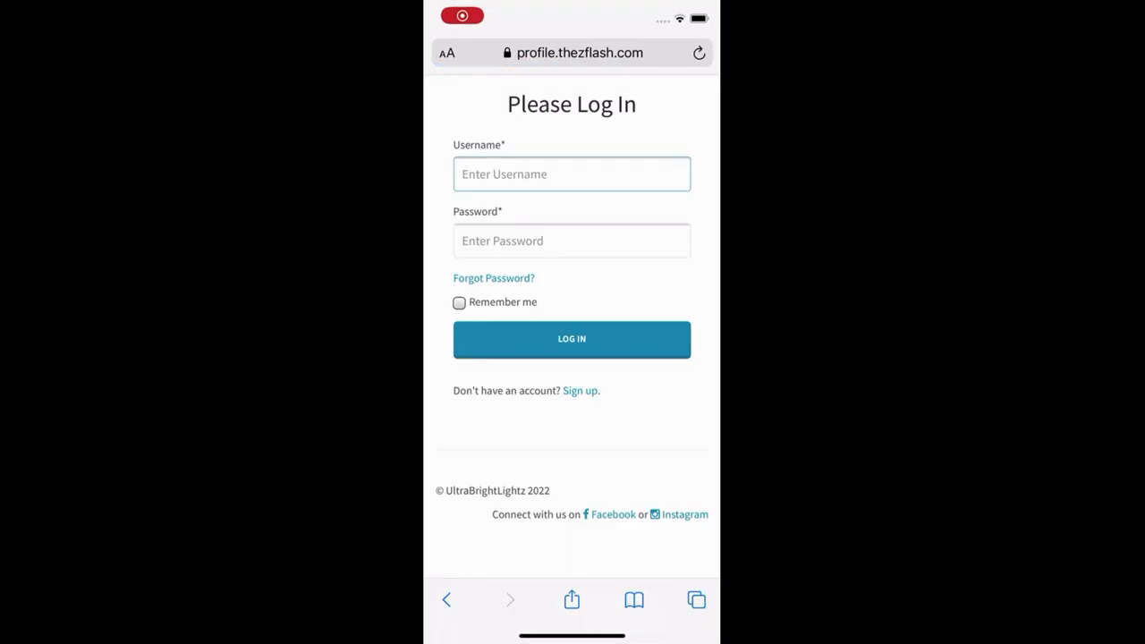
Step: Enter username 'ultra' and an email ending 'lightz.com' in the new-account sign-up form
left_click(573, 174)
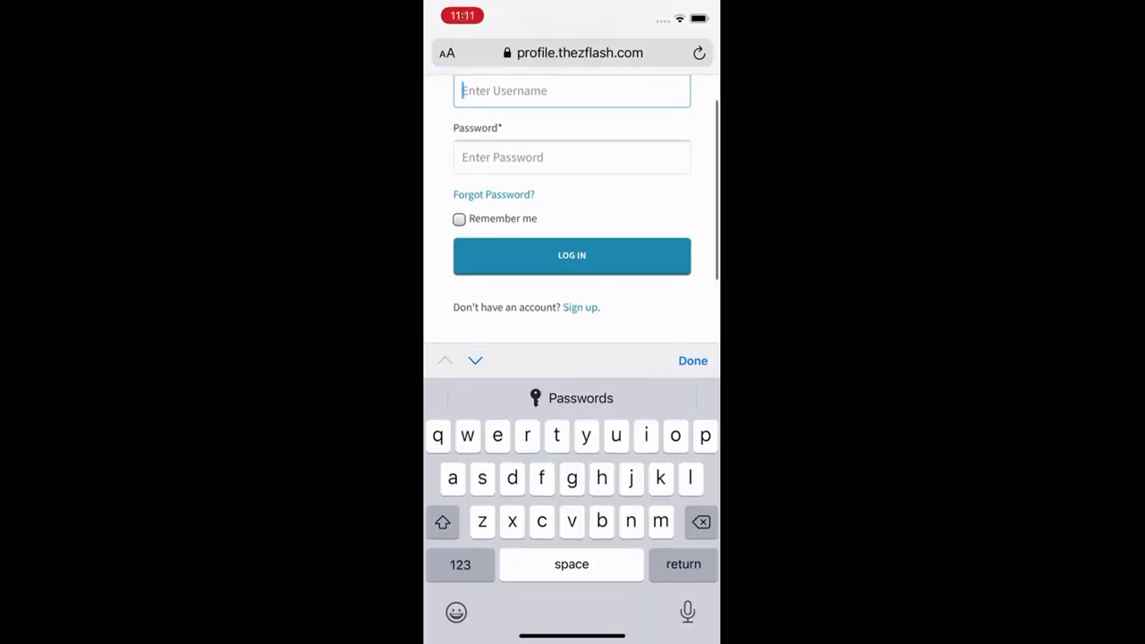
left_click(580, 308)
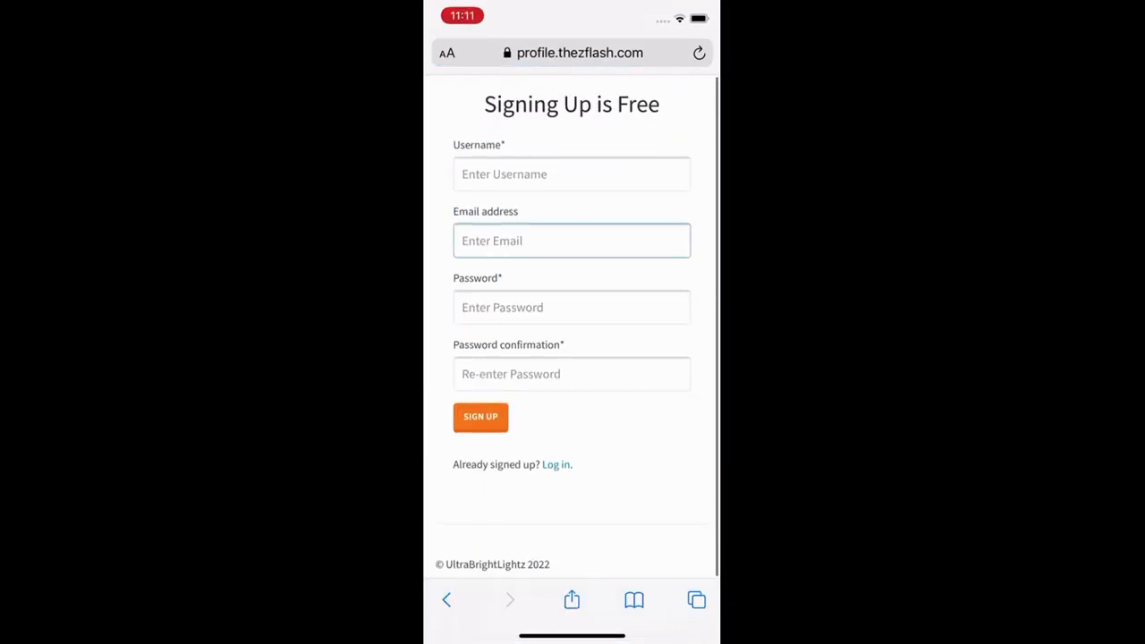
left_click(573, 173)
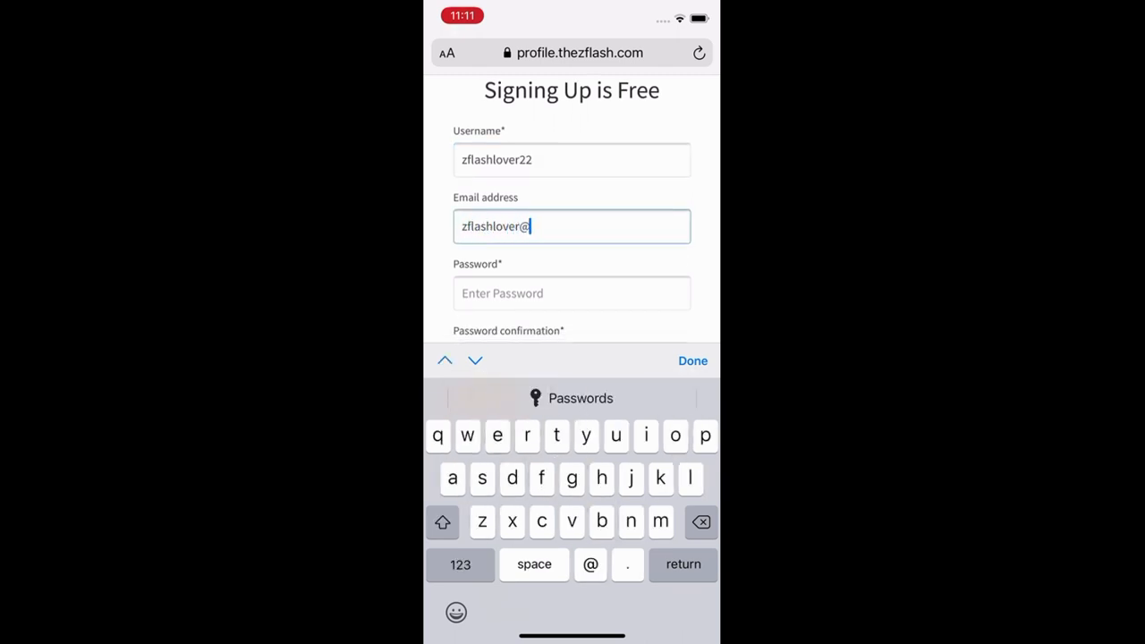
type("ultrabright")
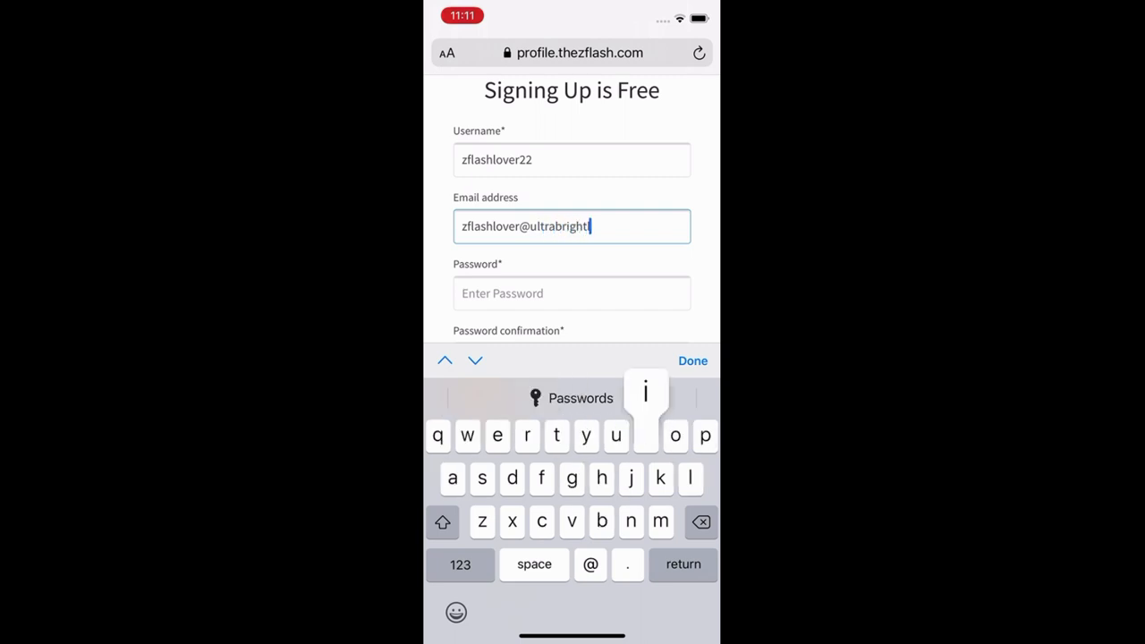
type("lightz.com")
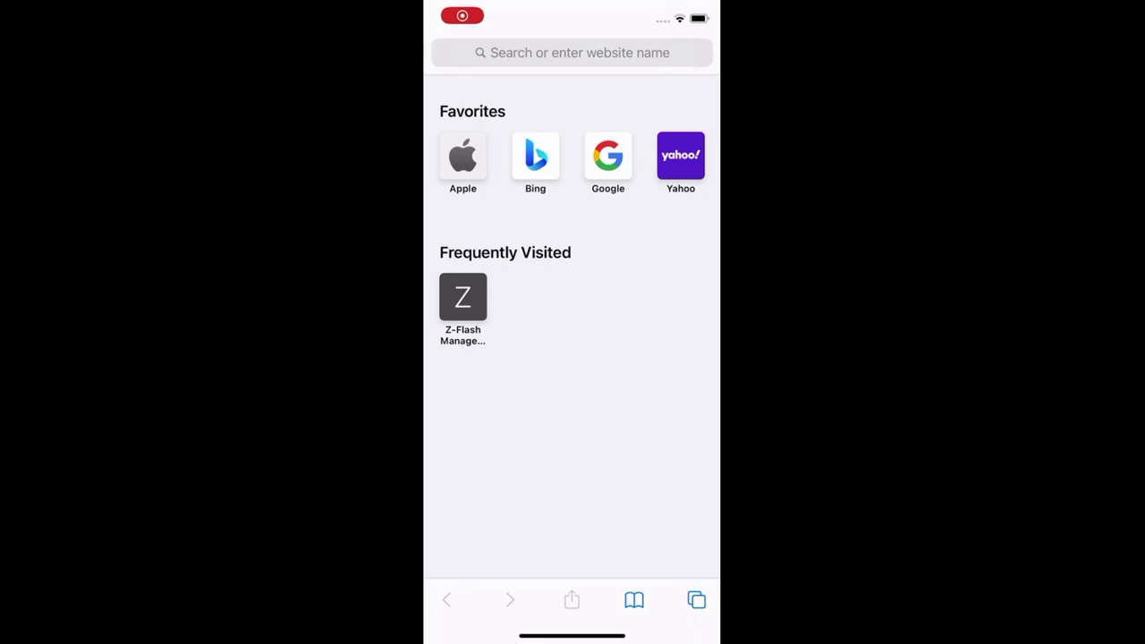
Step: Navigate to the Z-Flash Manager Profile site via the 'zfl' address suggestion
left_click(573, 52)
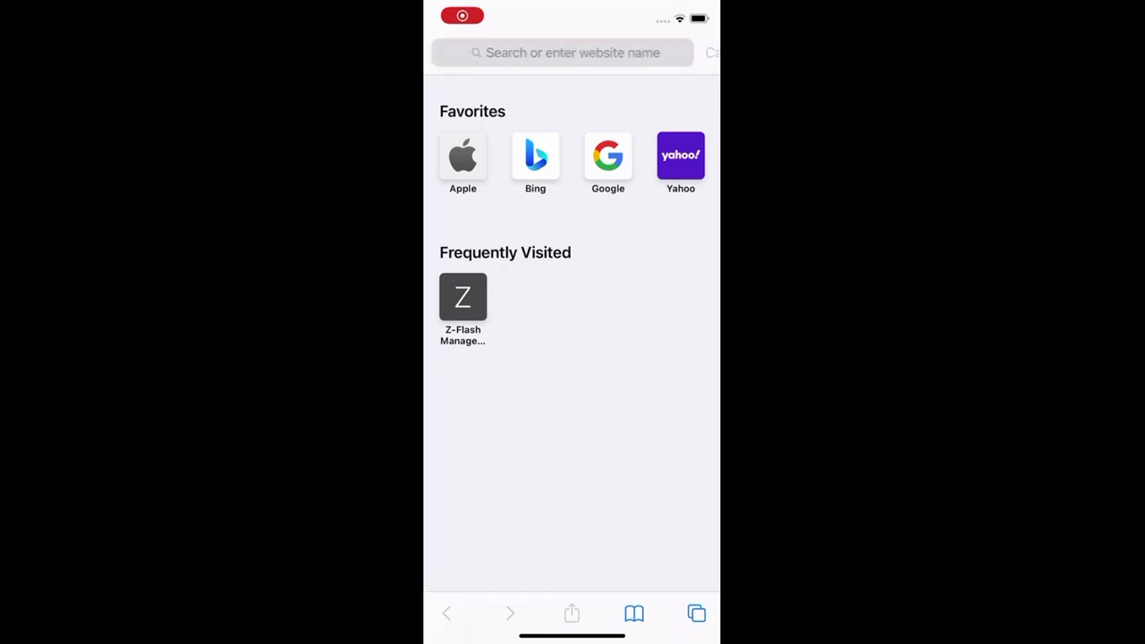
left_click(573, 52)
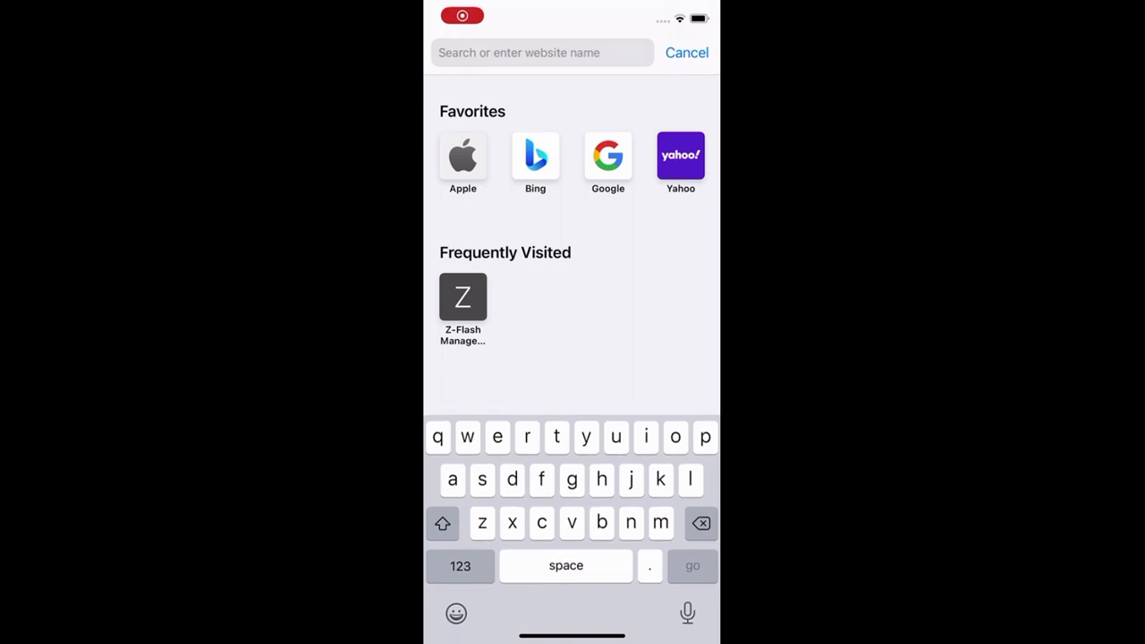
type("zflash.a")
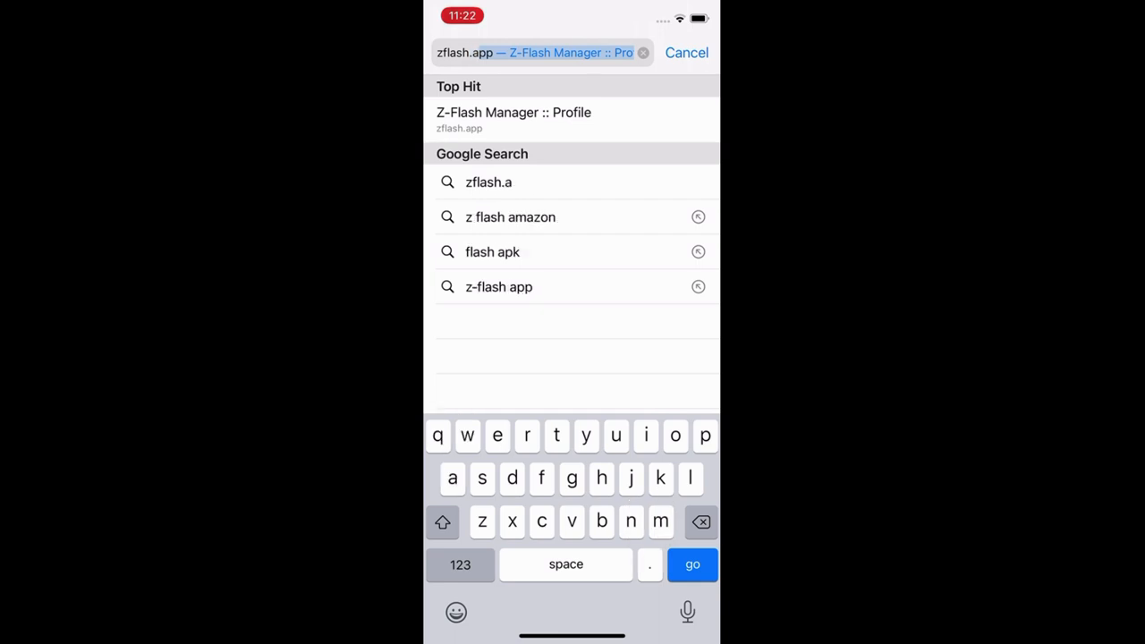
left_click(513, 118)
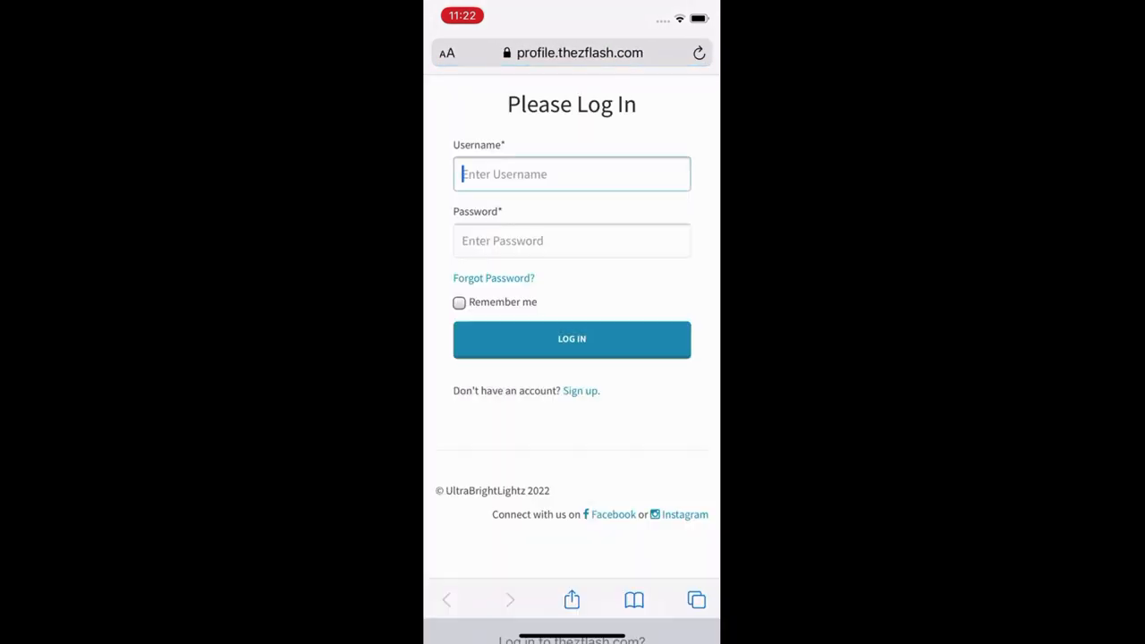
Step: Log in with the saved credentials, reaching the profile listing Colorado and device D18B6C
left_click(573, 173)
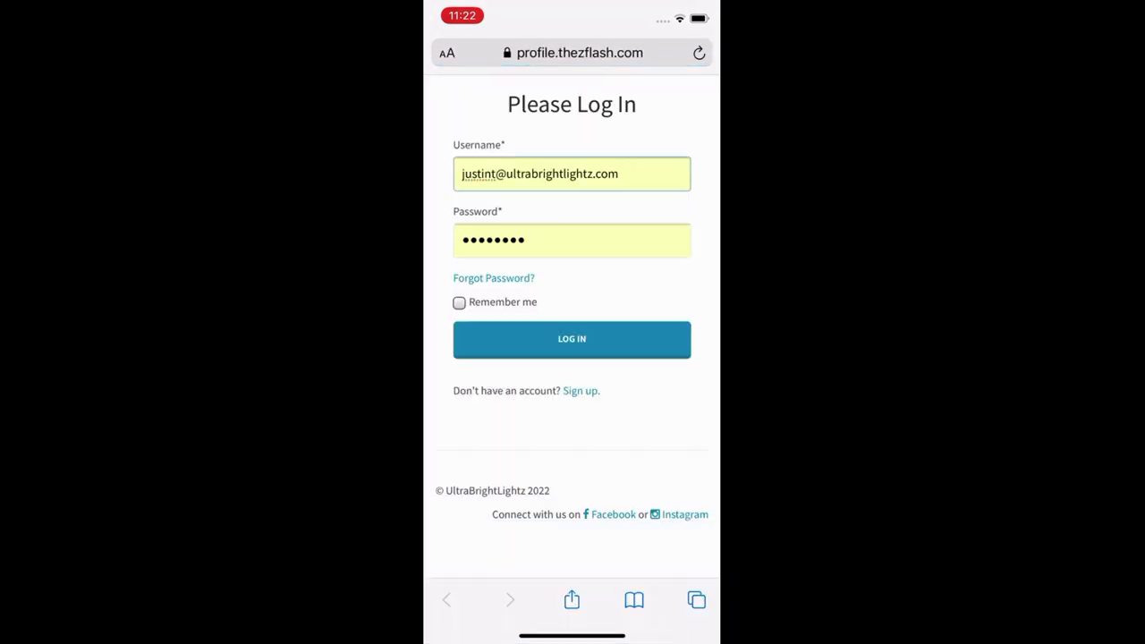
left_click(573, 340)
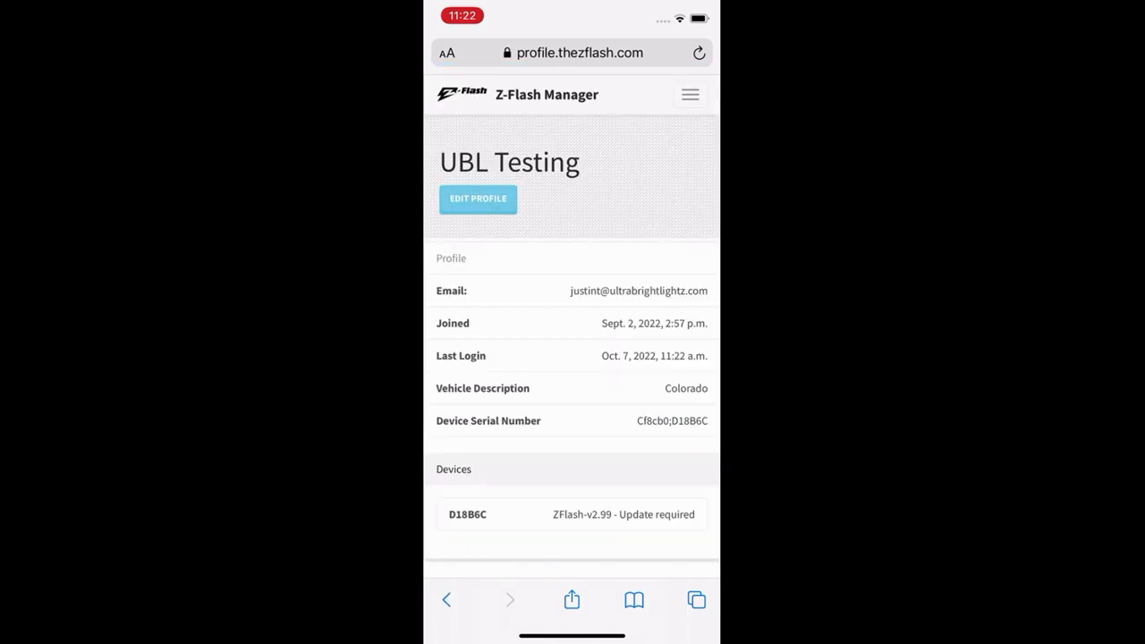
scroll("down", 3)
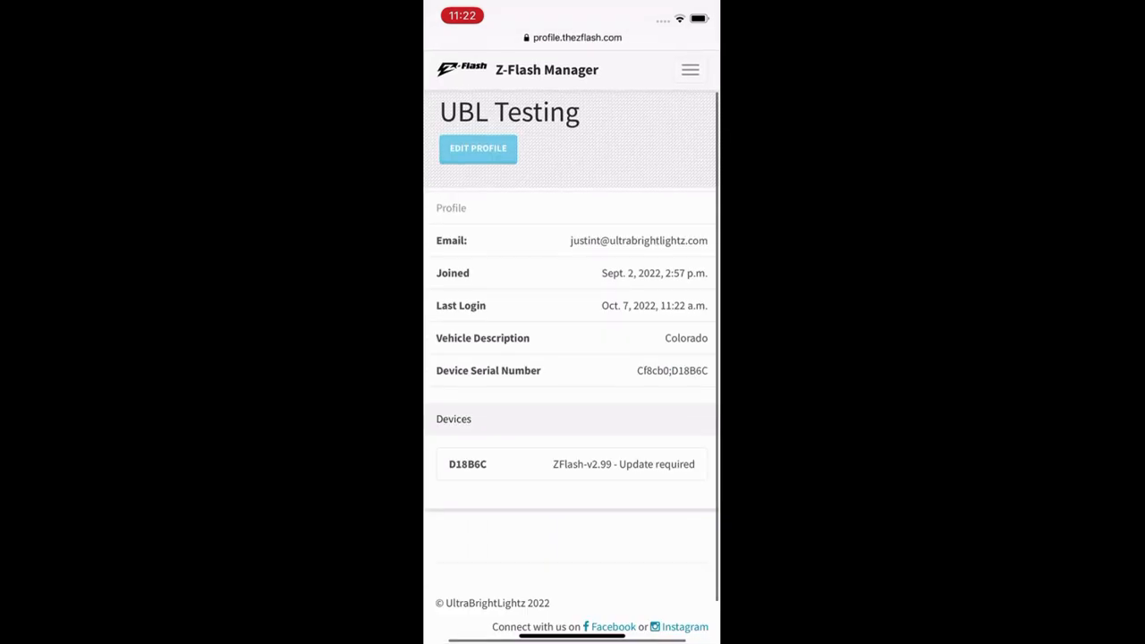
Step: View the Personal info edit form showing UBL Testing and vehicle Colorado
left_click(478, 147)
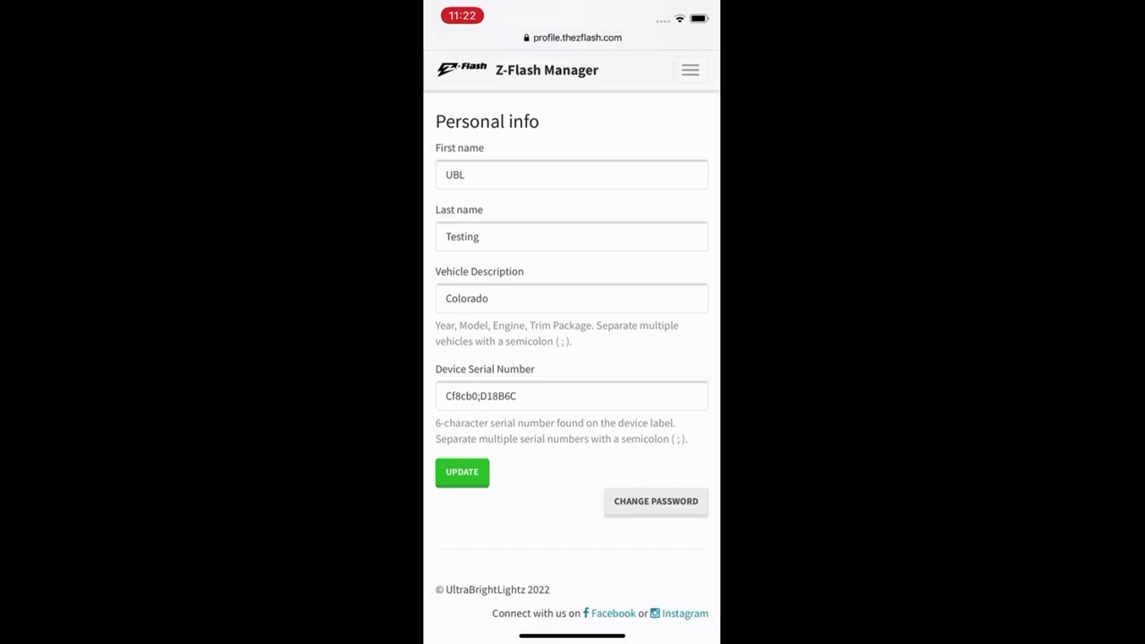
scroll("up", 3)
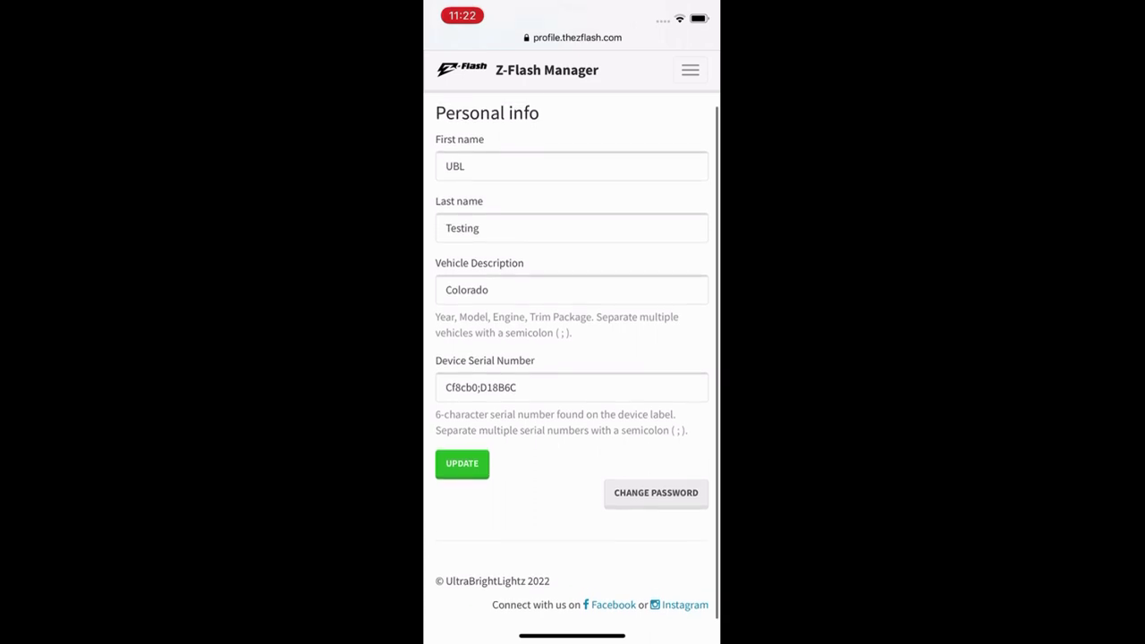
Step: Return to the profile page and reveal the UBL Testing account menu's Profile and Logout options
left_click(462, 463)
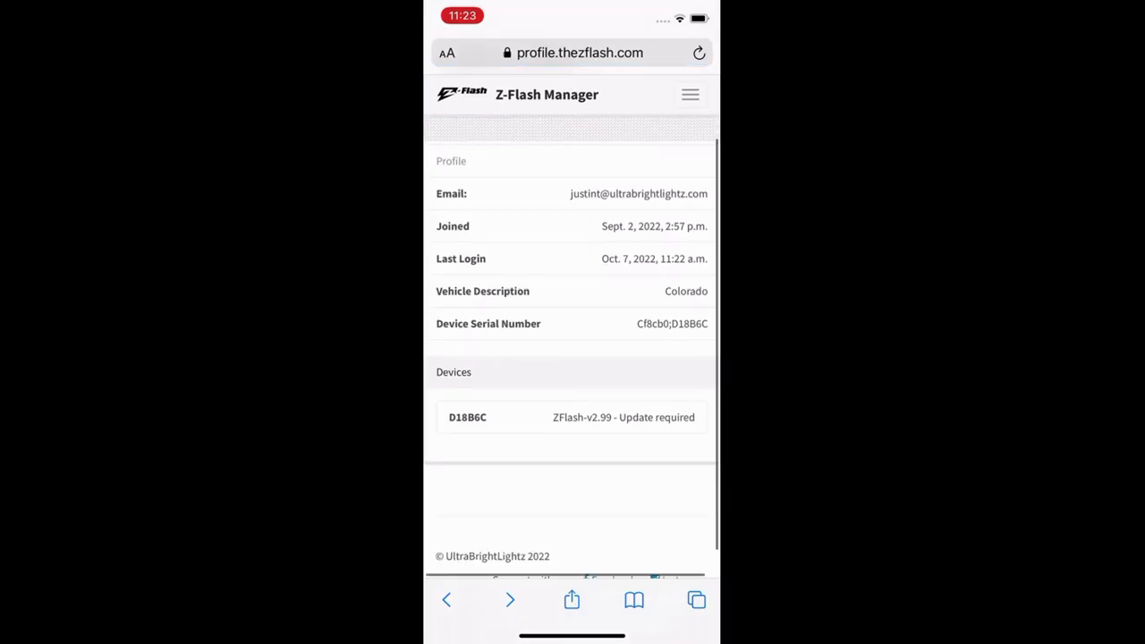
double_click(623, 417)
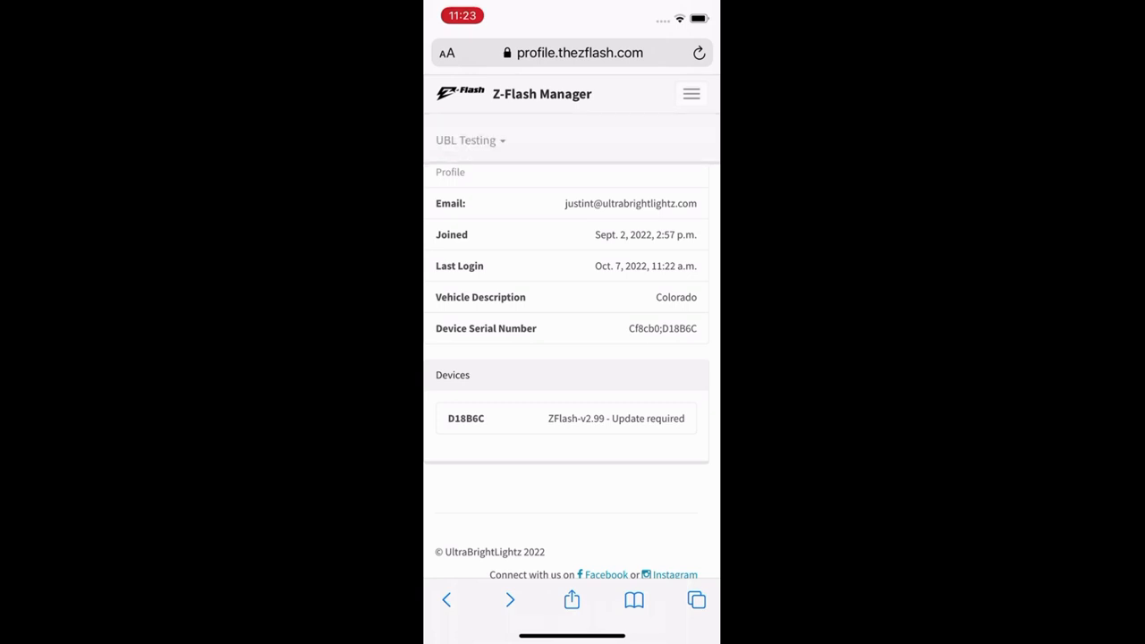
left_click(469, 140)
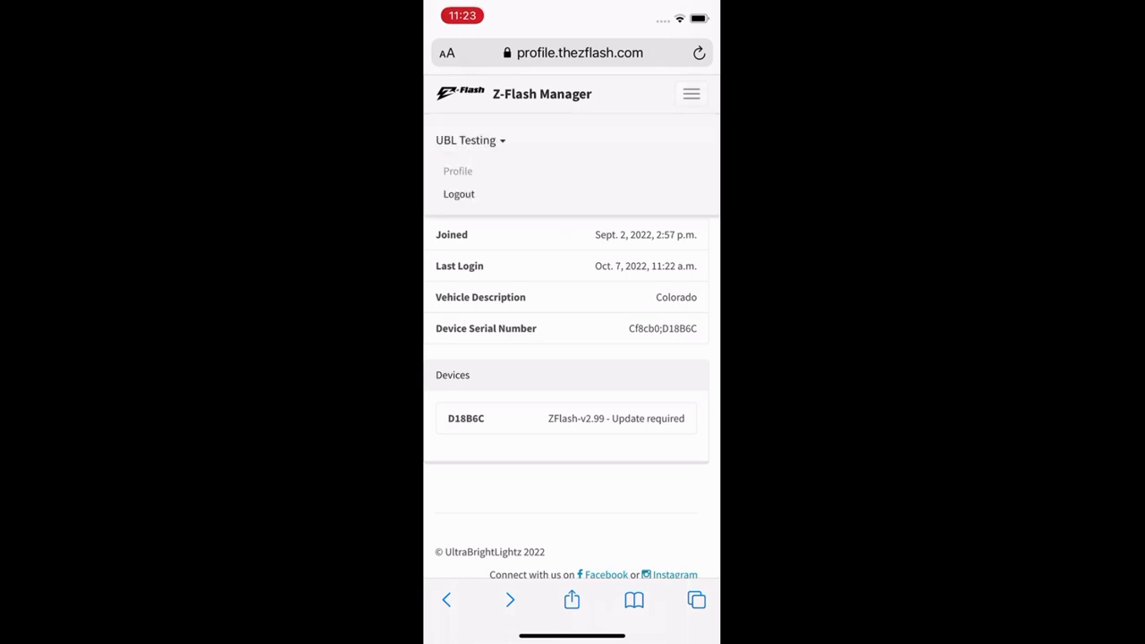